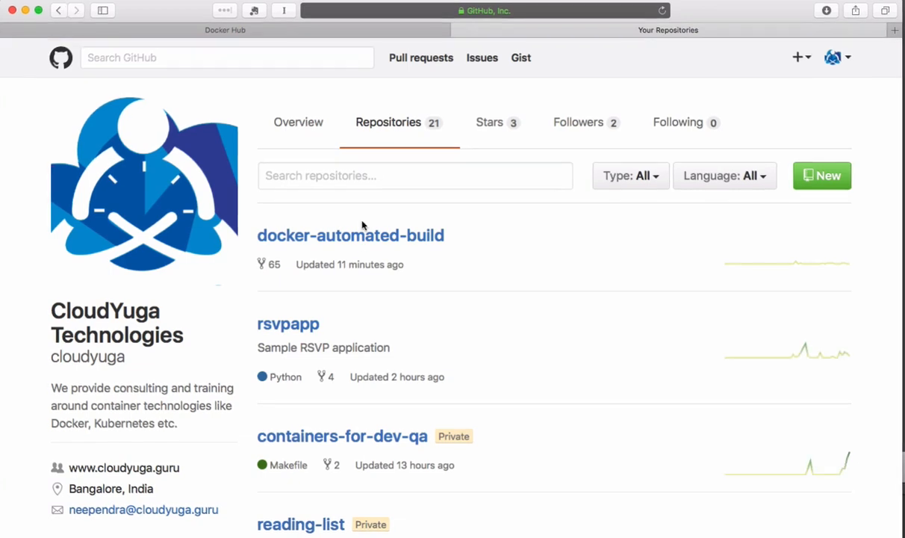
# - View the Fedora-based nginx Dockerfile in the docker-automated-build GitHub repository
pyautogui.click(350, 234)
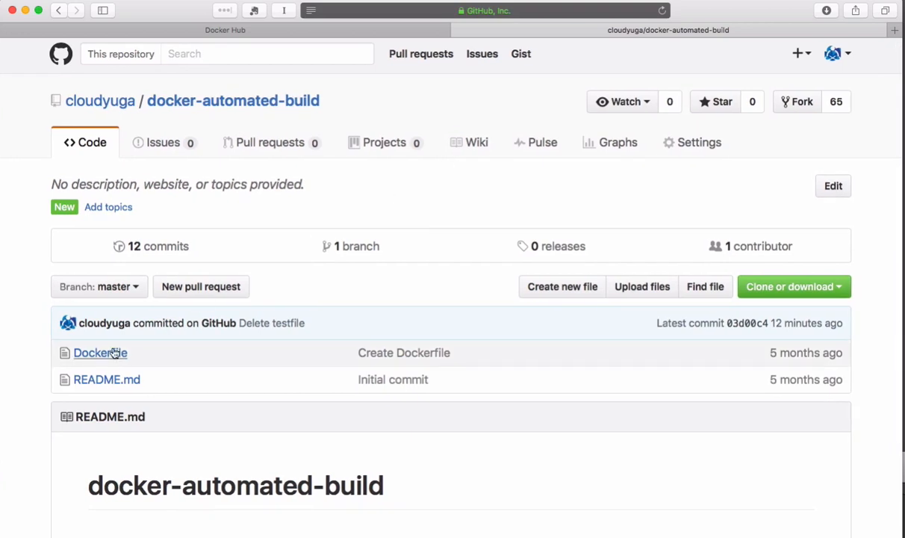
pyautogui.click(100, 353)
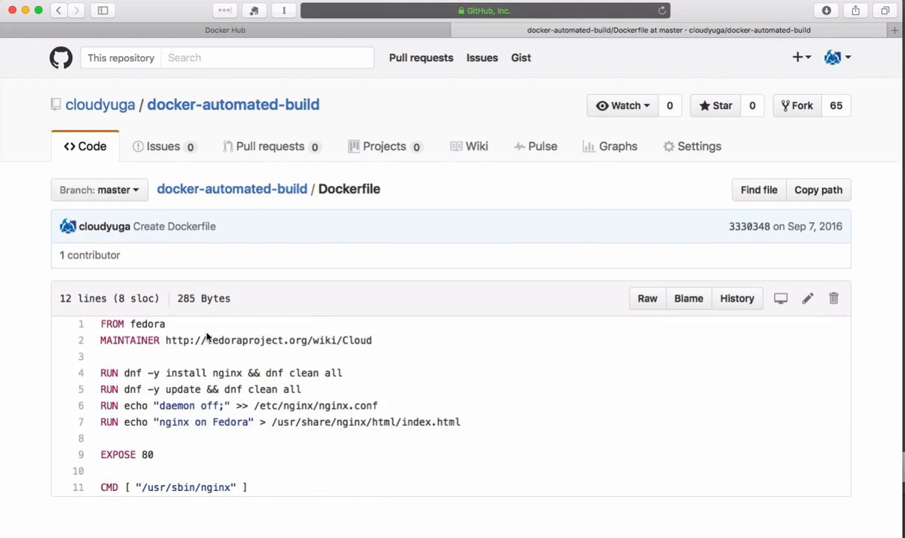
pyautogui.moveTo(208, 326)
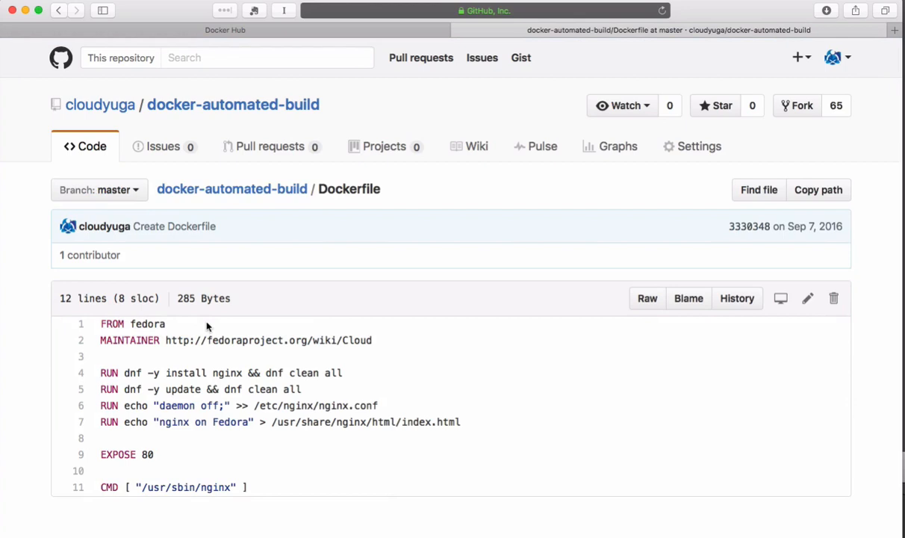
pyautogui.click(224, 30)
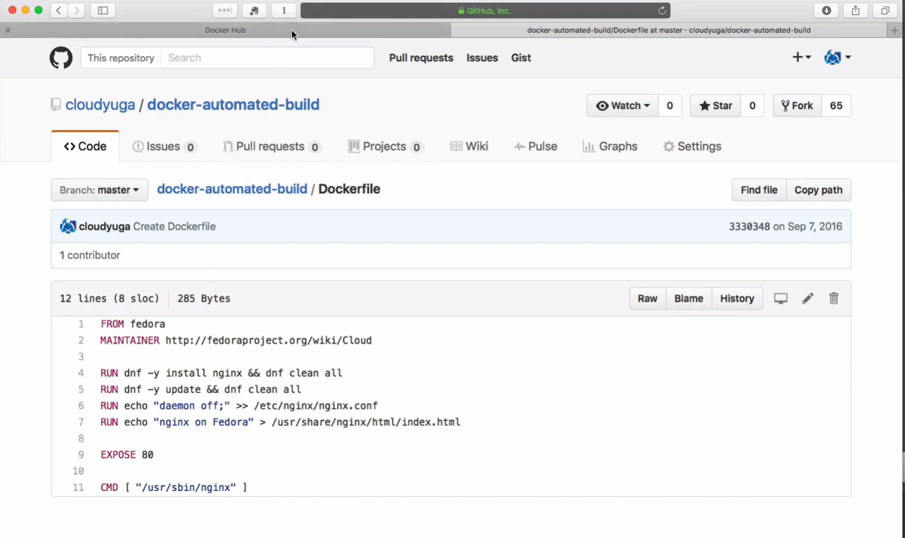
# - Reach the Link Accounts page from Create Automated Build in Docker Hub
pyautogui.click(224, 30)
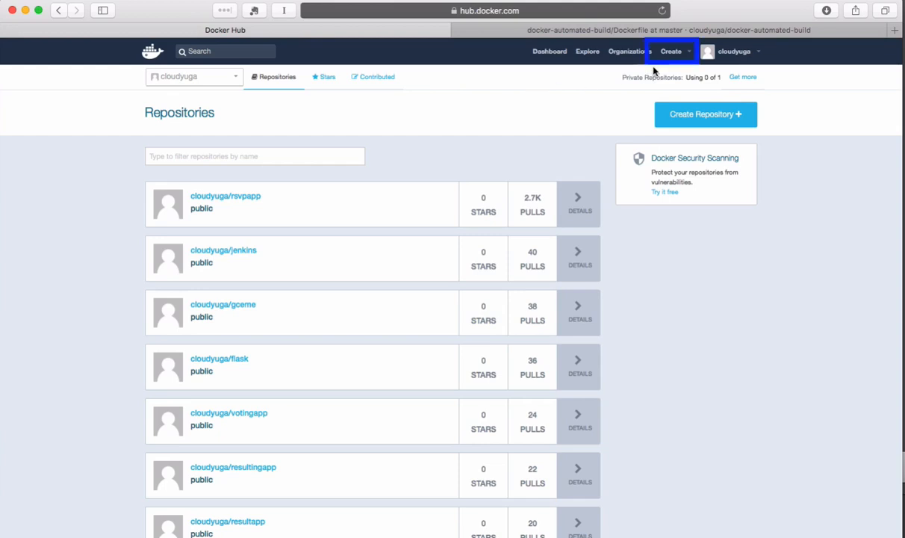
pyautogui.click(671, 51)
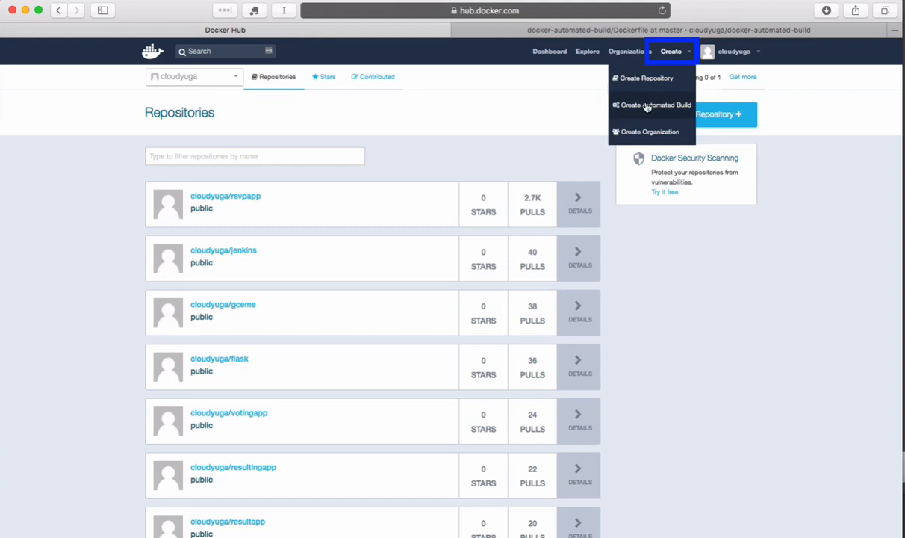
pyautogui.click(656, 105)
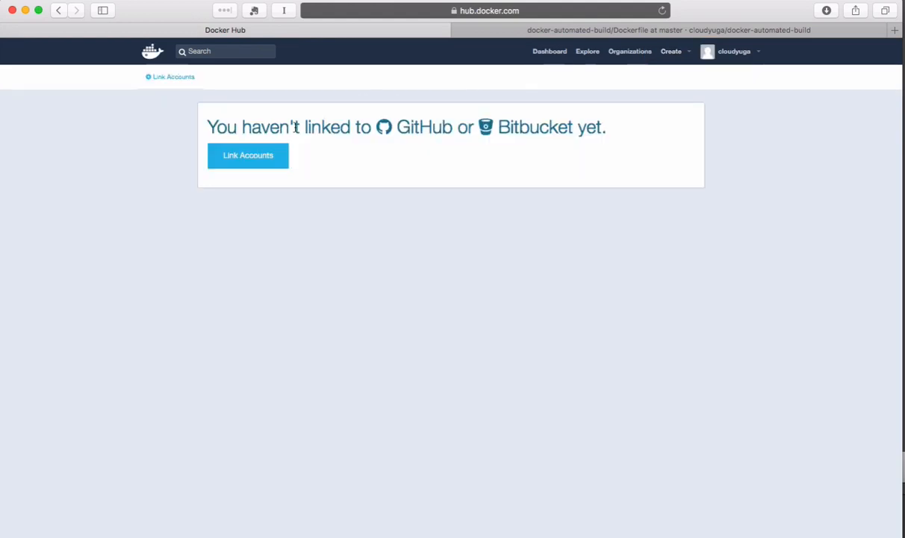
pyautogui.click(248, 156)
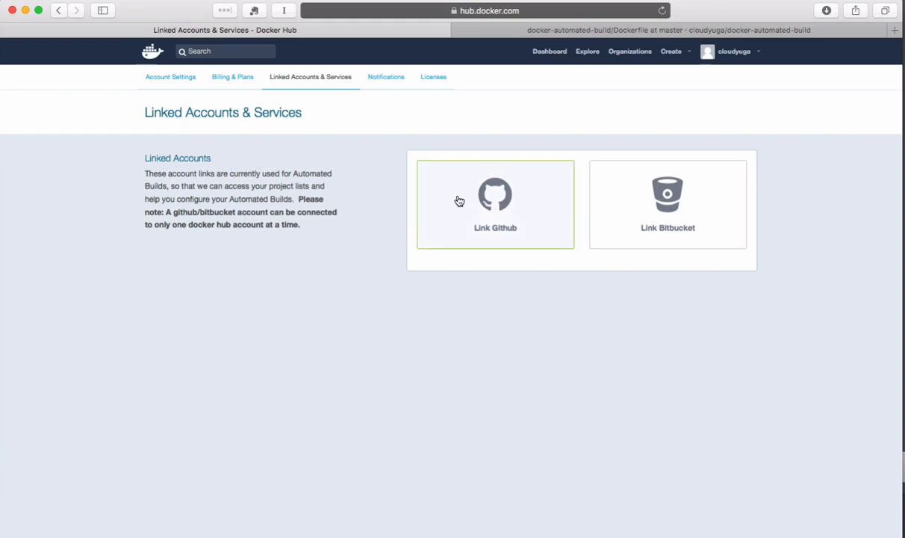
# - Link the cloudyuga GitHub account with public and private (read/write) repository access
pyautogui.click(496, 204)
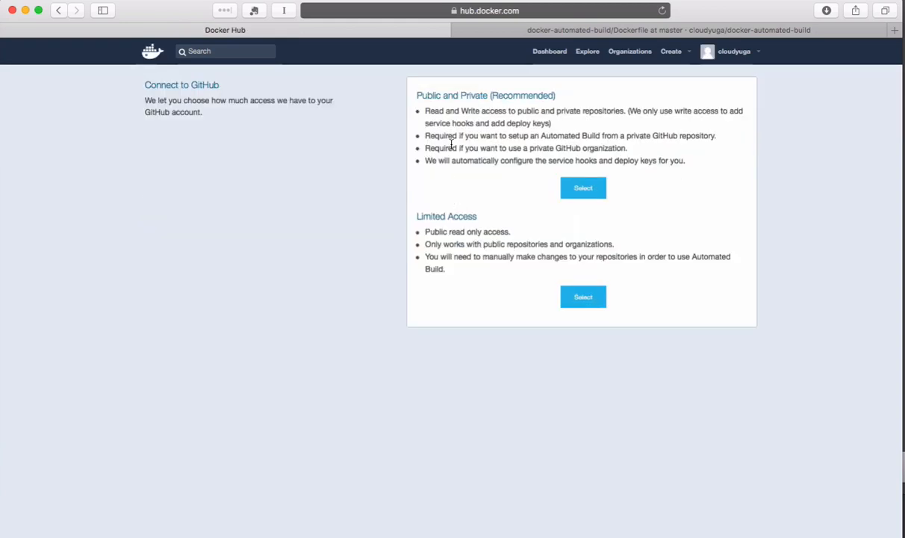
pyautogui.click(584, 188)
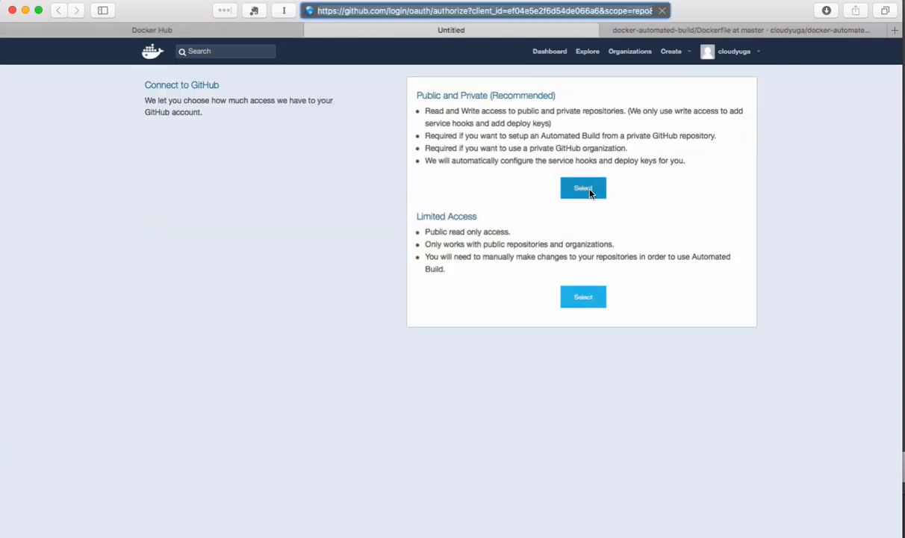
pyautogui.click(583, 188)
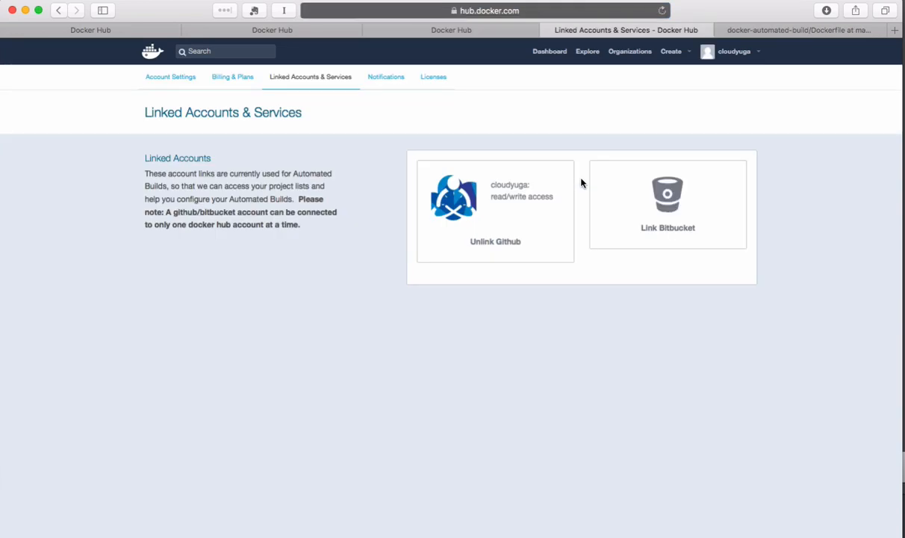
pyautogui.click(671, 51)
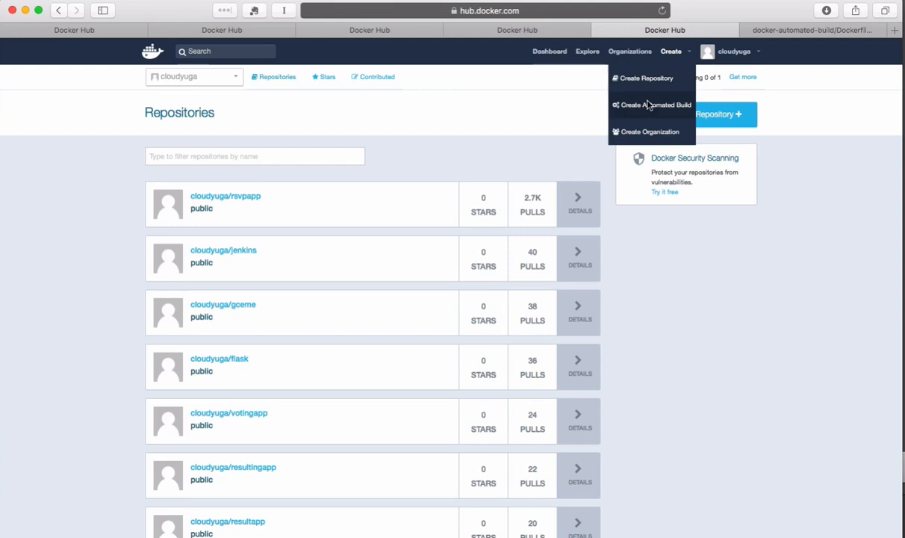
# - List cloudyuga's GitHub repositories and choose docker-automated-build as the build source
pyautogui.click(654, 105)
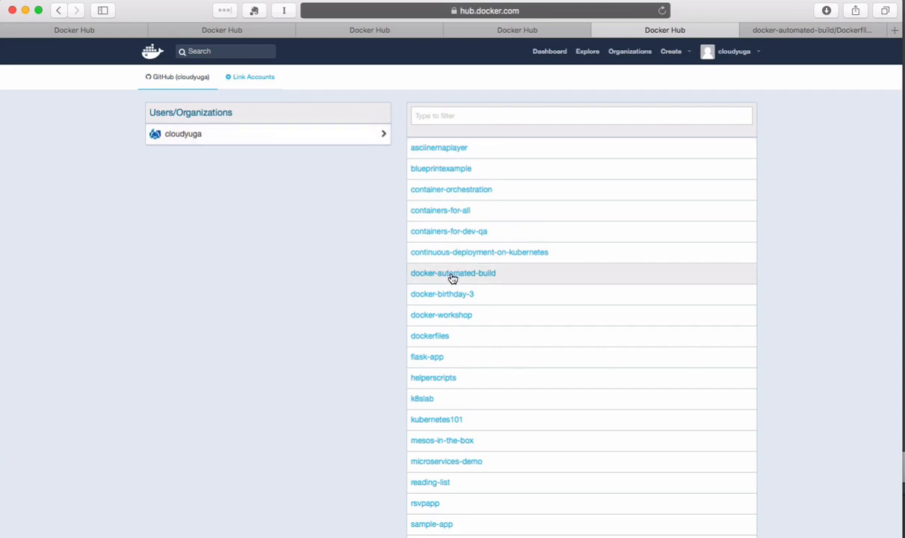
pyautogui.click(455, 272)
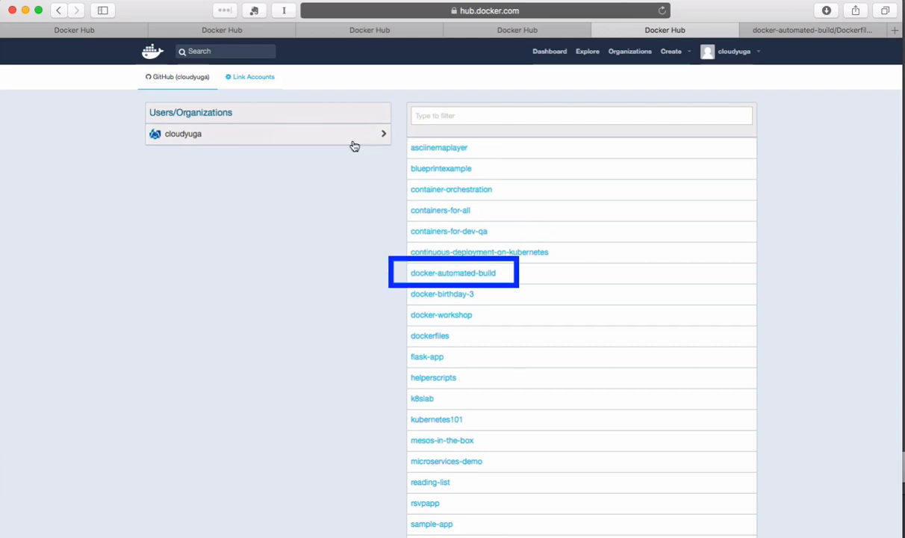
pyautogui.click(453, 272)
pyautogui.write('Docker')
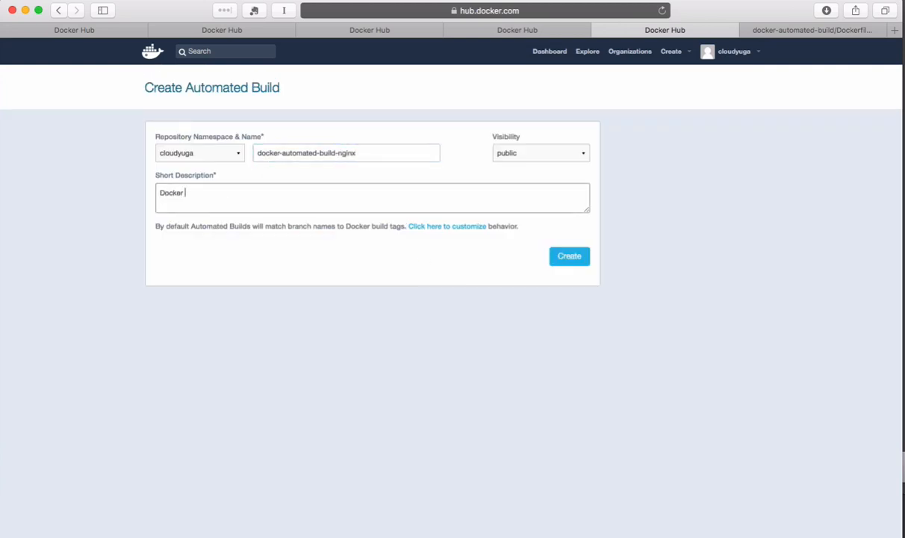
# - Describe the build as 'Automated', keep it public, and create docker-automated-build-nginx
pyautogui.write('Automated')
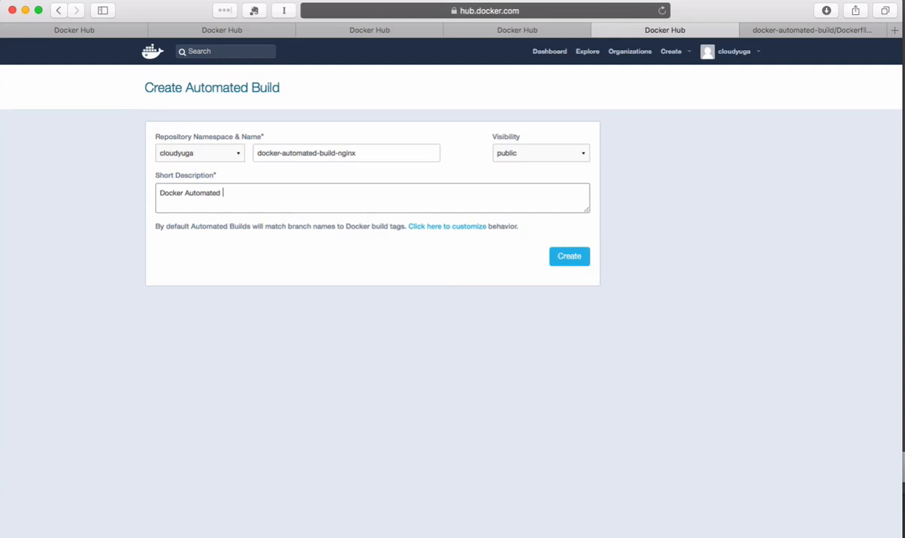
pyautogui.click(569, 256)
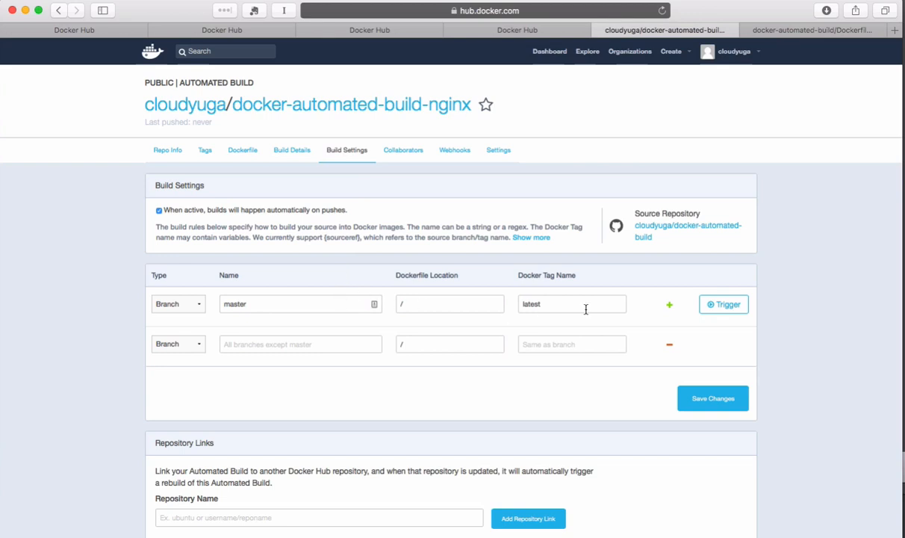
# - Commit 'Update Dockerfile' with the nginx on Fedora Container text and see the queued build
pyautogui.click(812, 30)
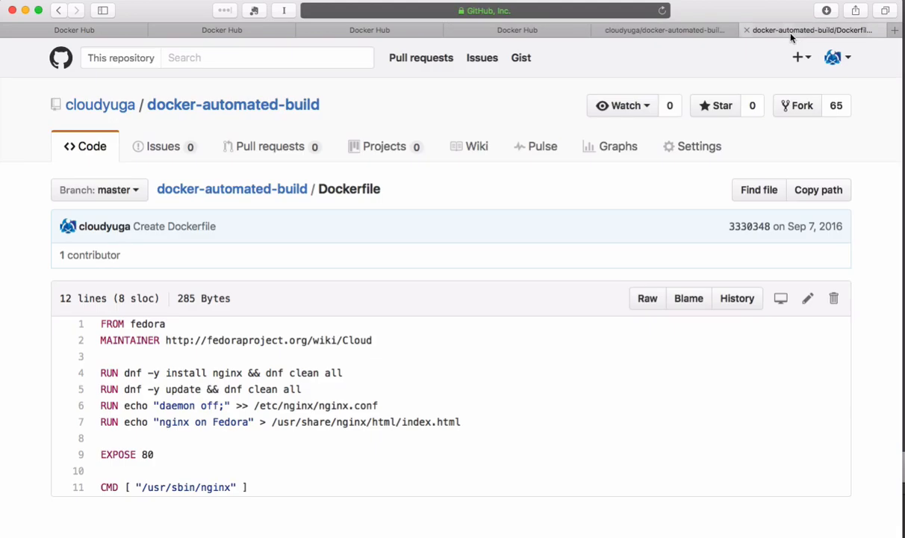
pyautogui.moveTo(807, 299)
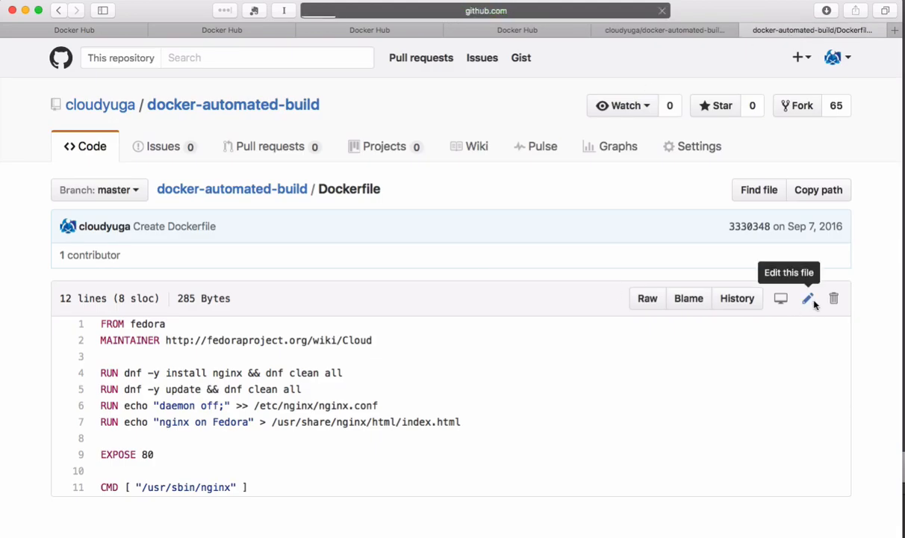
pyautogui.click(806, 298)
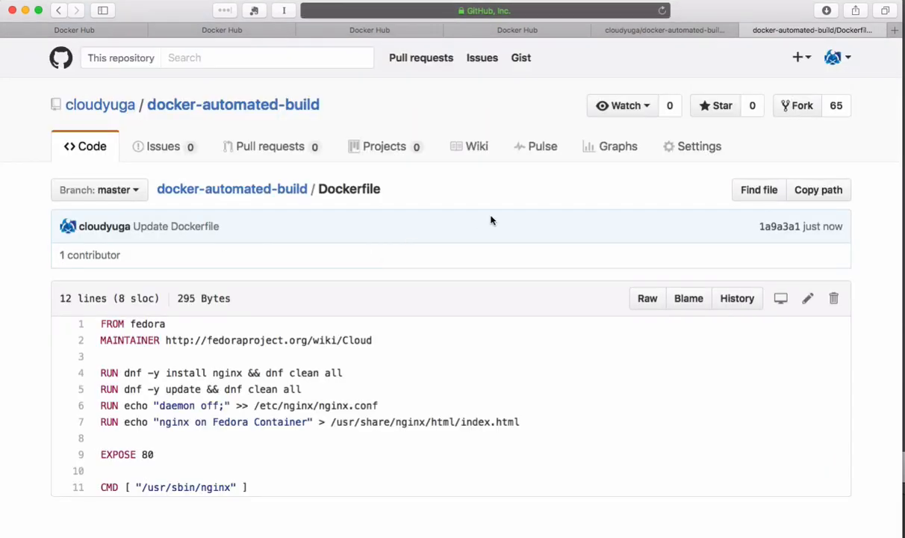
pyautogui.click(663, 30)
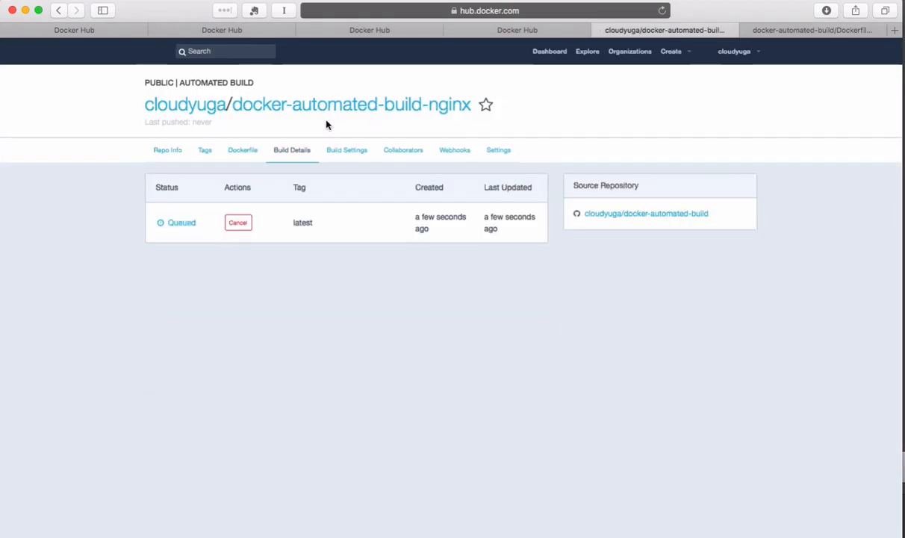